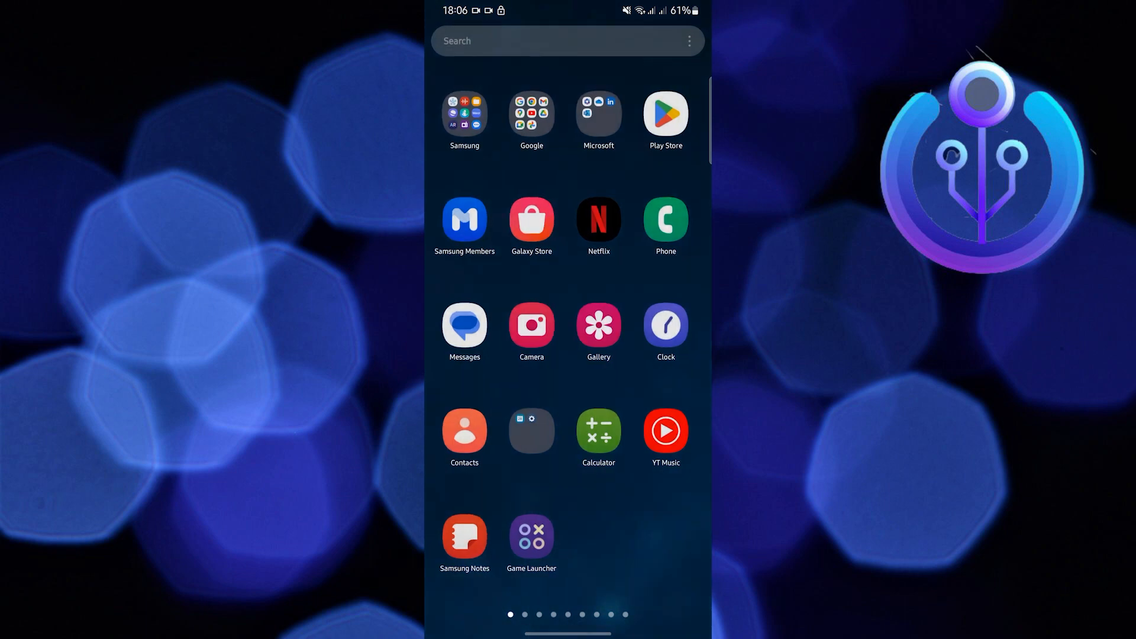
Launch Viber from the suggested apps in app search and dismiss its notification prompt
scroll("left", 3)
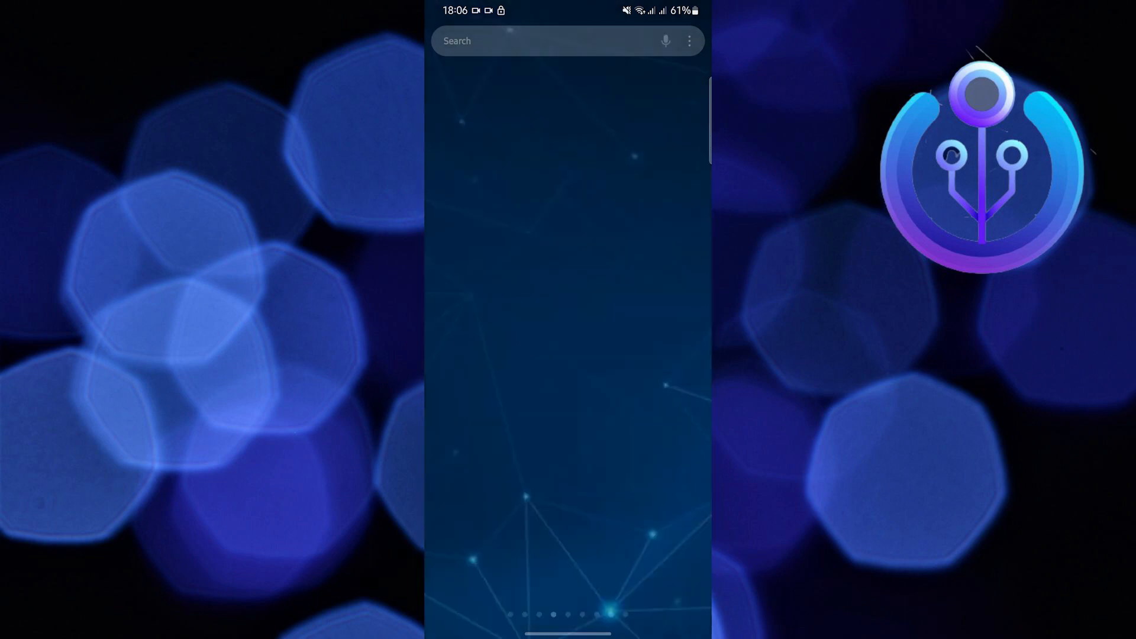
left_click(548, 41)
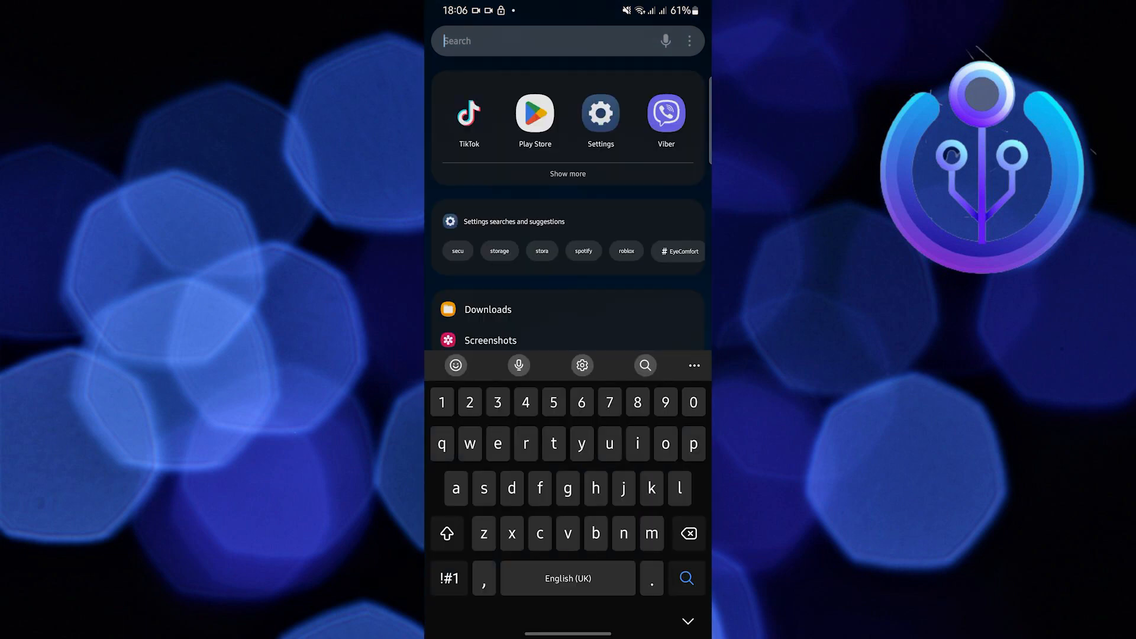
left_click(666, 113)
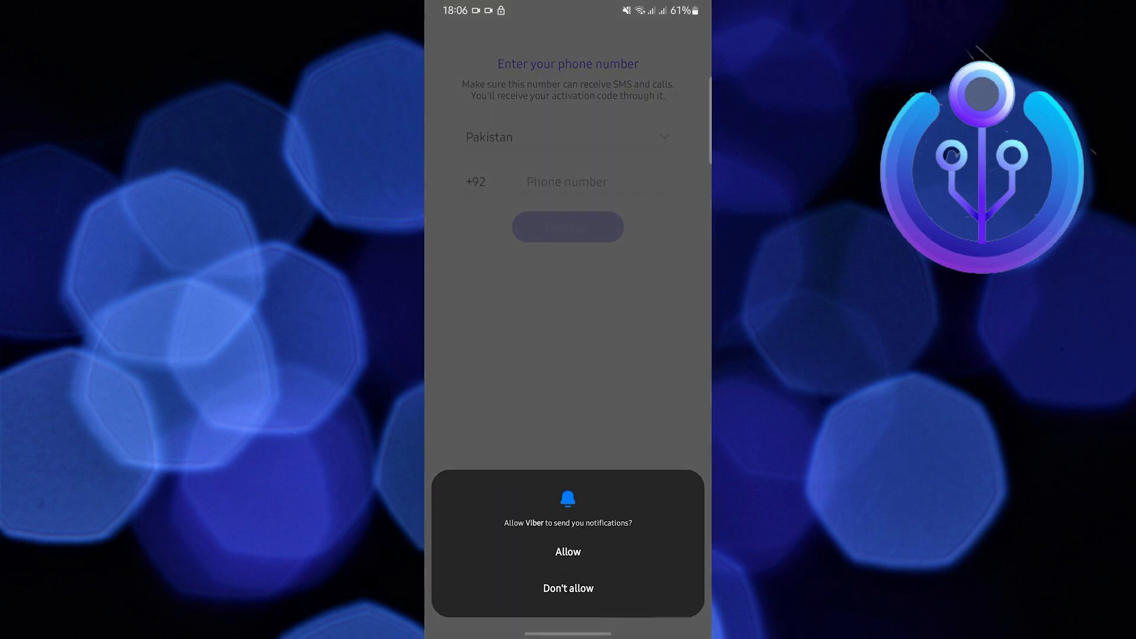
left_click(568, 551)
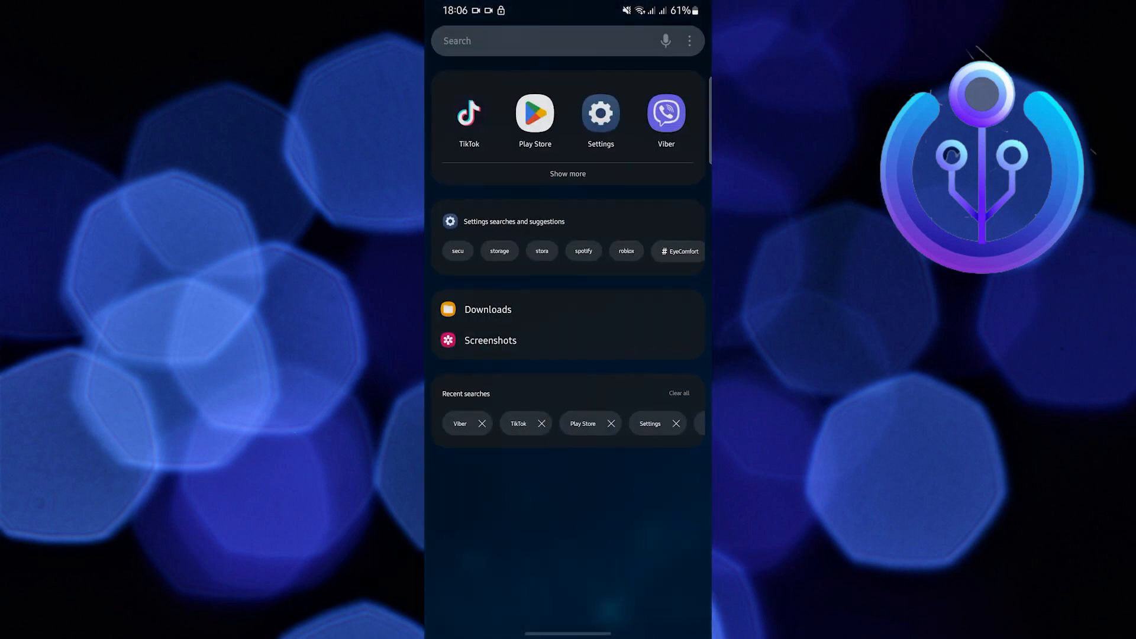
Long-press Viber, choose Uninstall, then cancel the confirmation so Viber stays installed
left_click(665, 113)
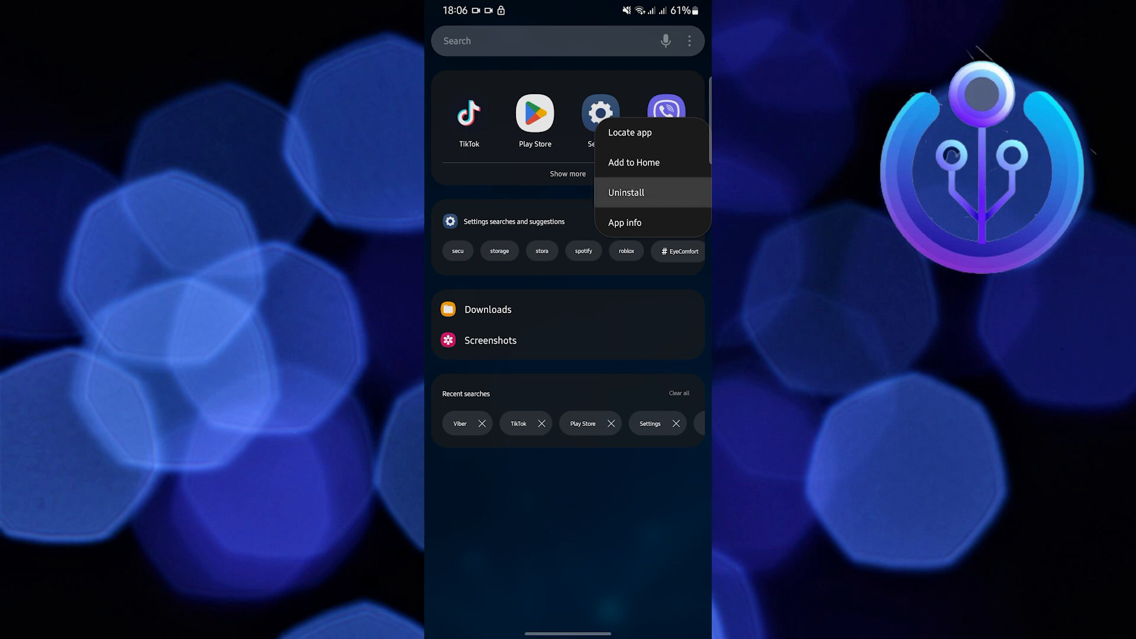
left_click(626, 193)
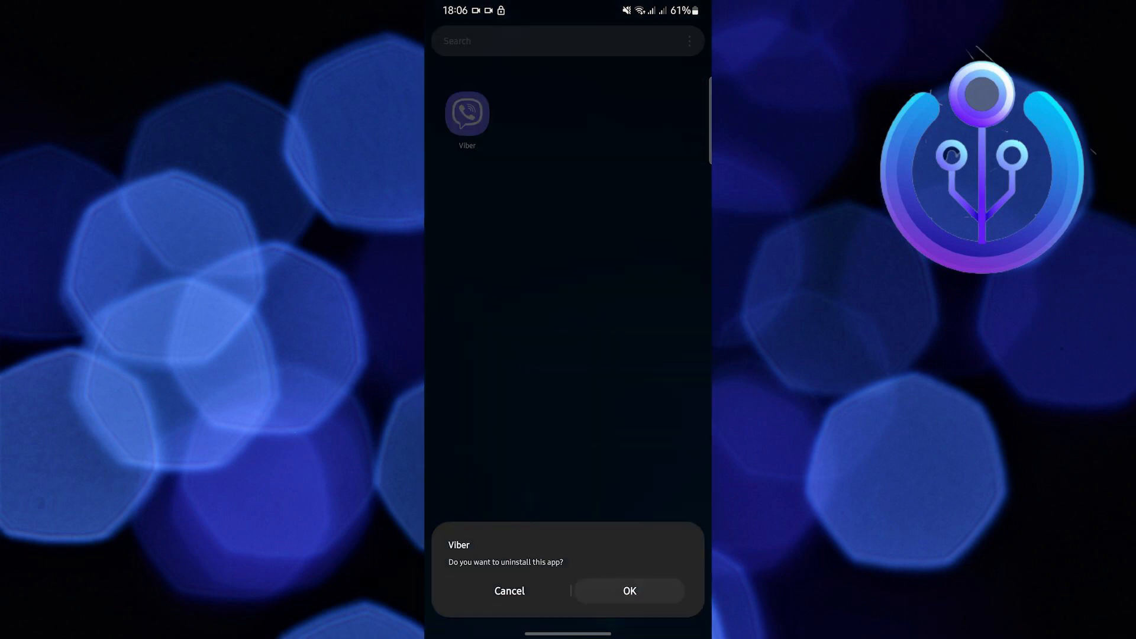
left_click(630, 591)
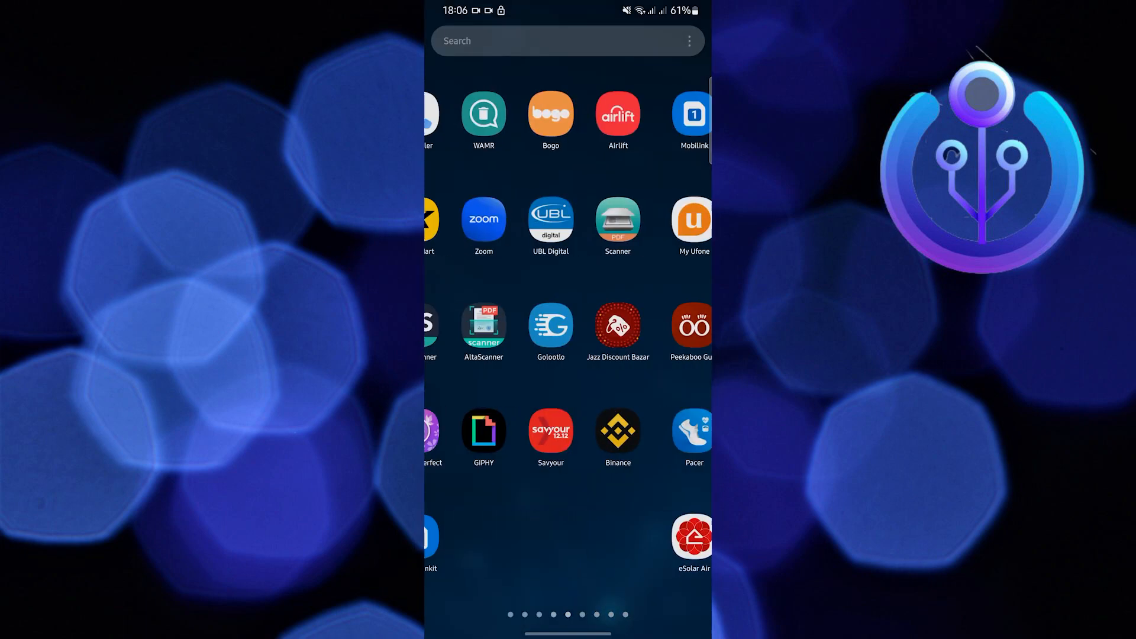
Search the installed apps list in Settings for 'vib' to reach Viber's App info
scroll("left", 3)
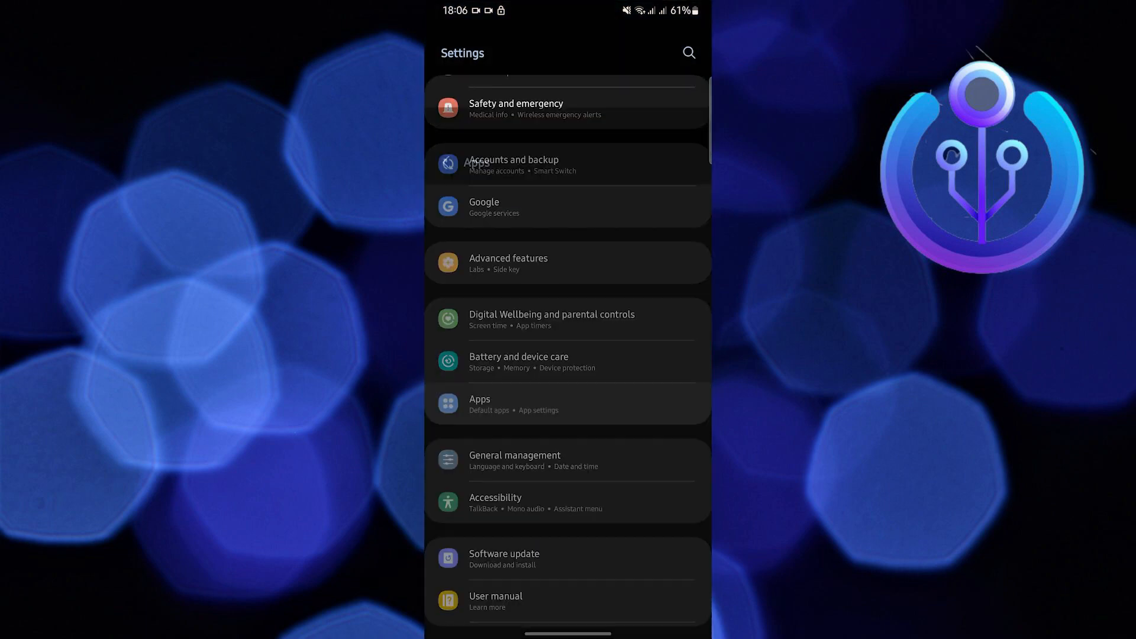
left_click(689, 52)
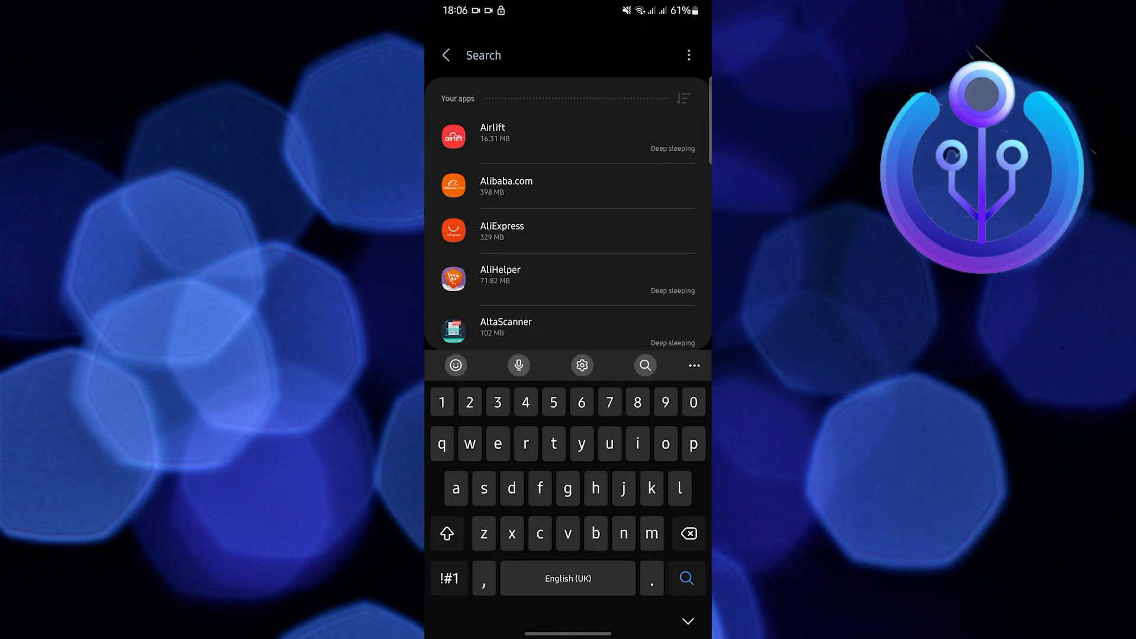
type("vib")
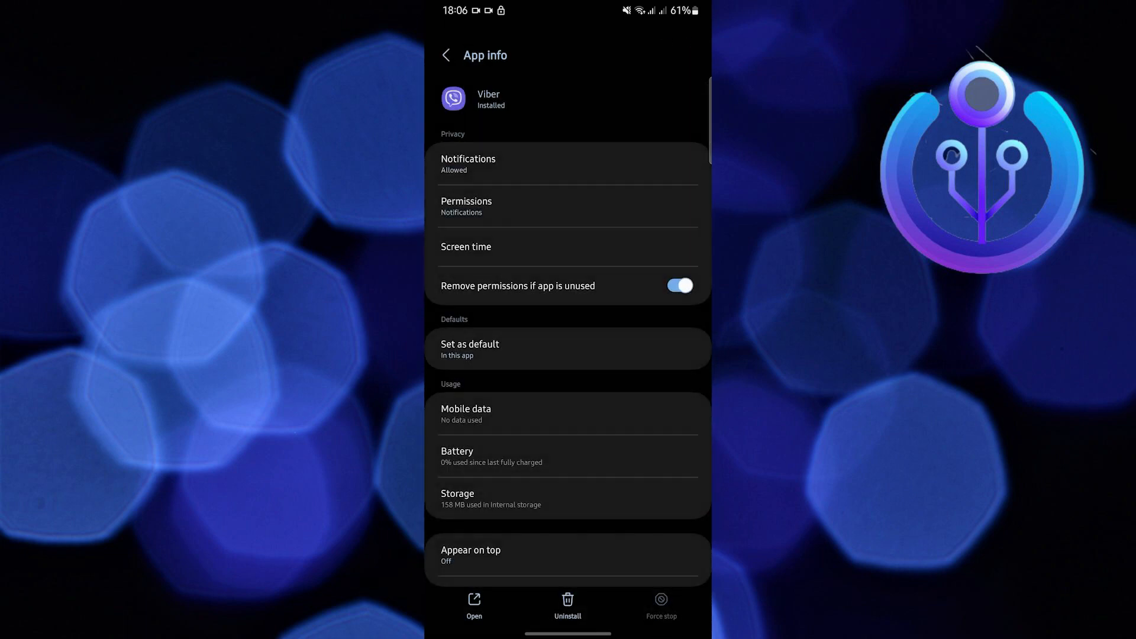
Clear Viber's data from its Storage page, leaving data and cache at 0 B
left_click(567, 498)
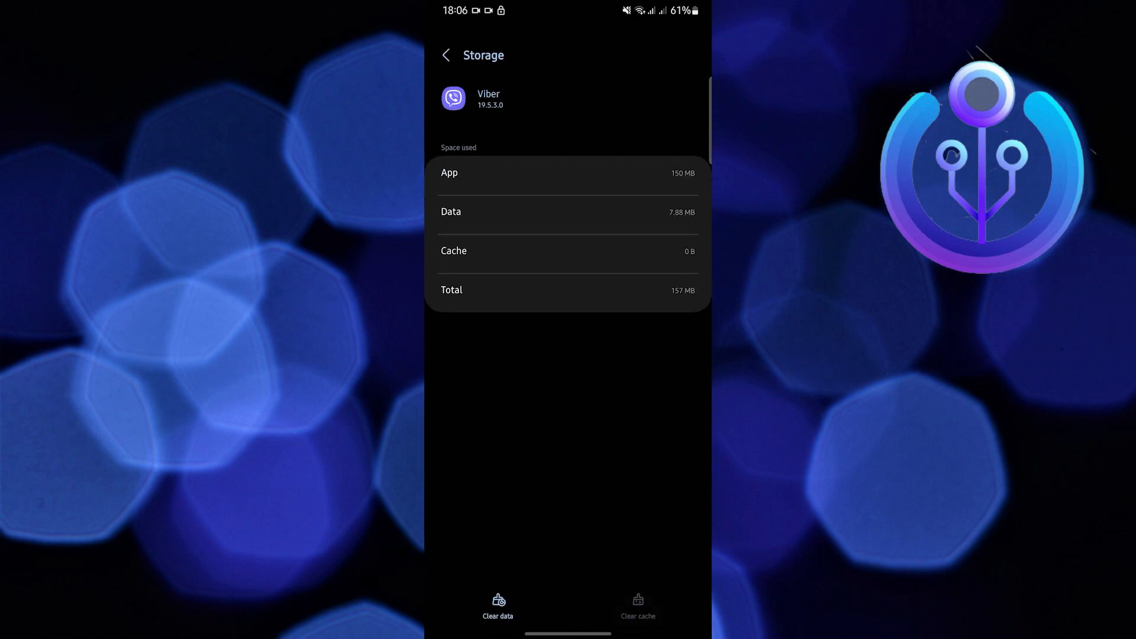
left_click(497, 619)
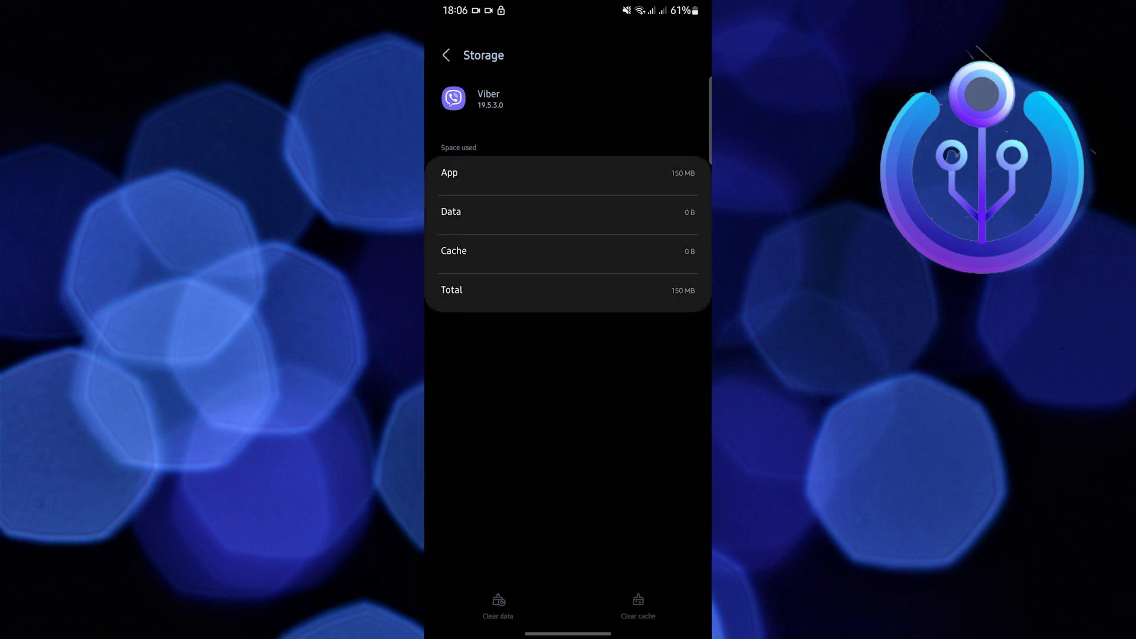